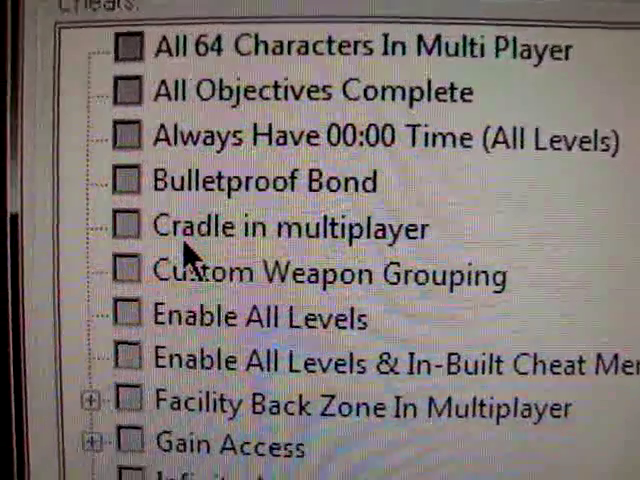
scroll("down", 3)
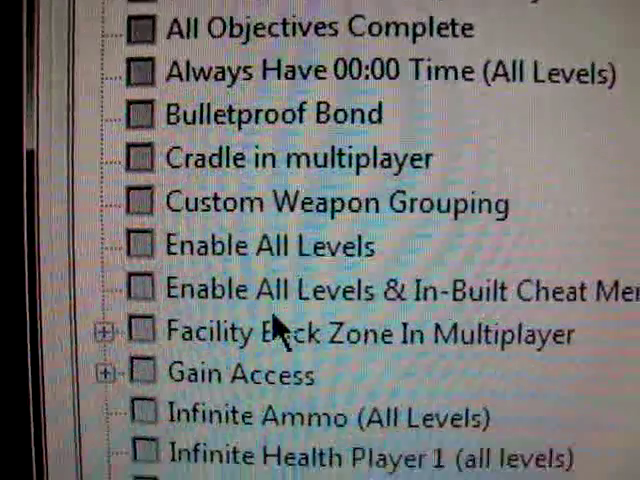